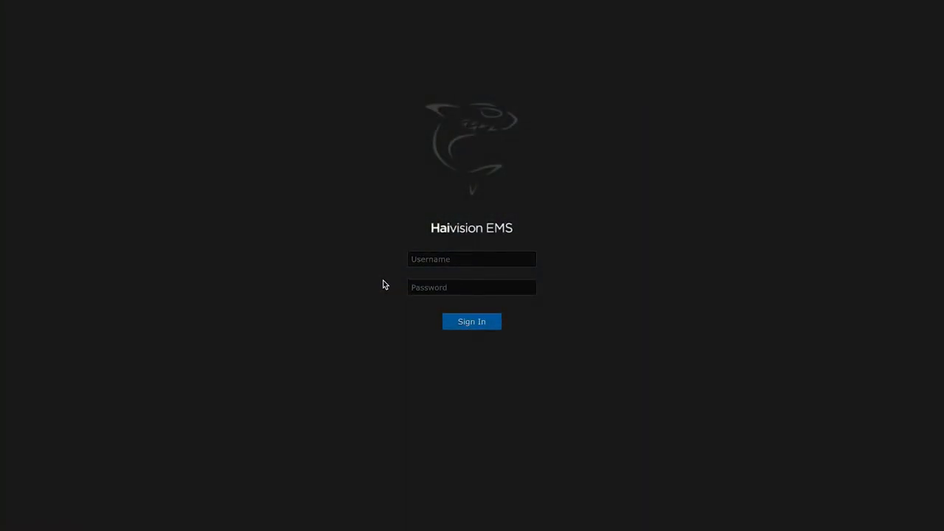
- Sign in as haiadmin to reach the 20-device list
text(haiadmin)
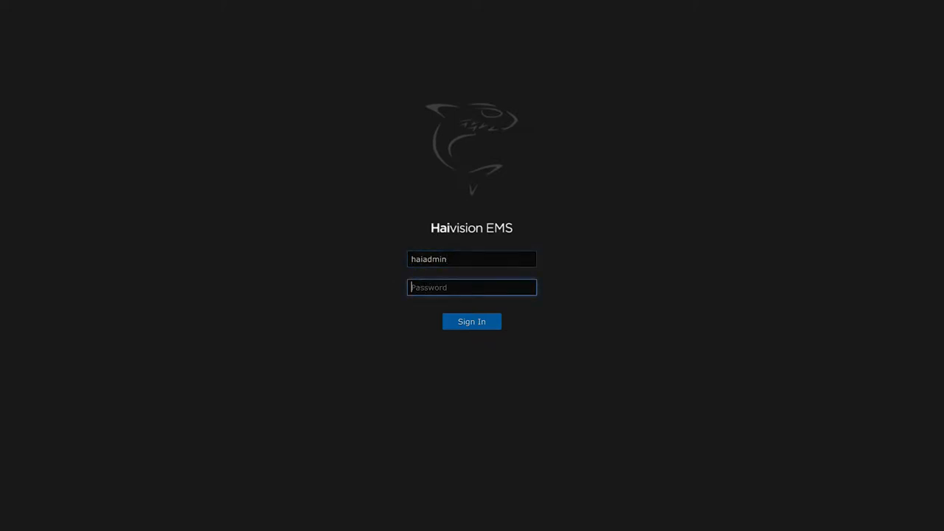
click(472, 322)
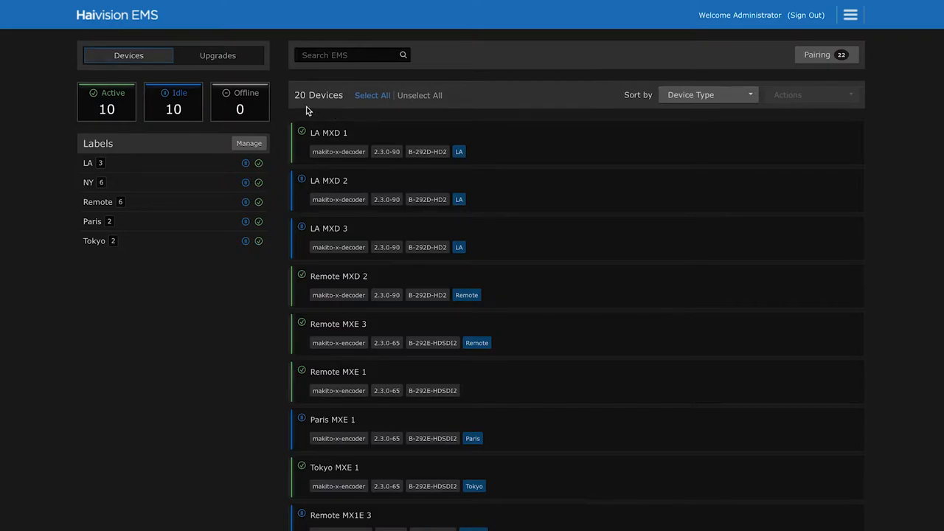
mouse_move(206, 144)
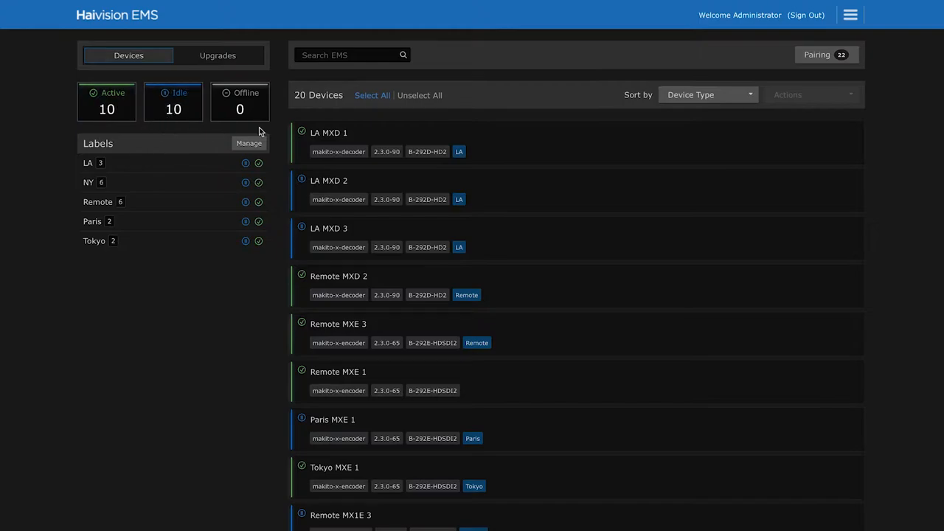
- Show the Sort by choices for the device list, currently Device Type
click(705, 94)
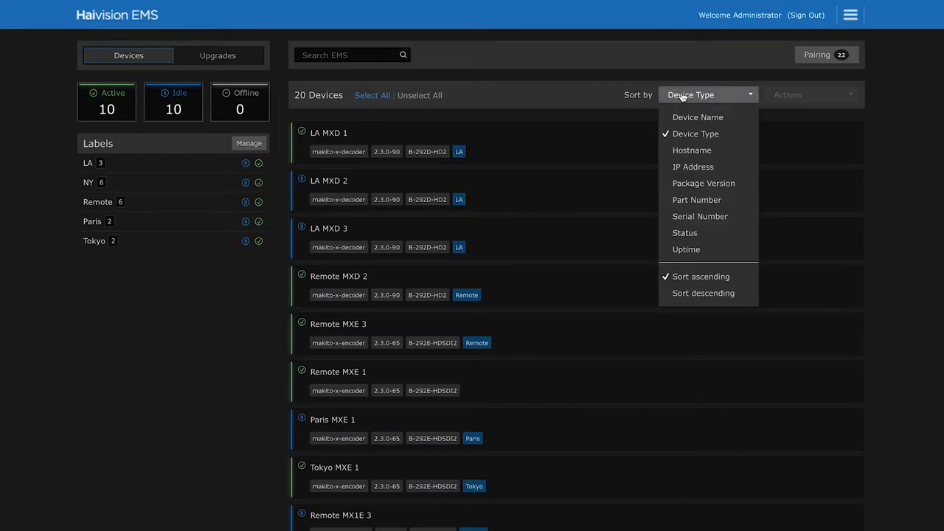
mouse_move(694, 165)
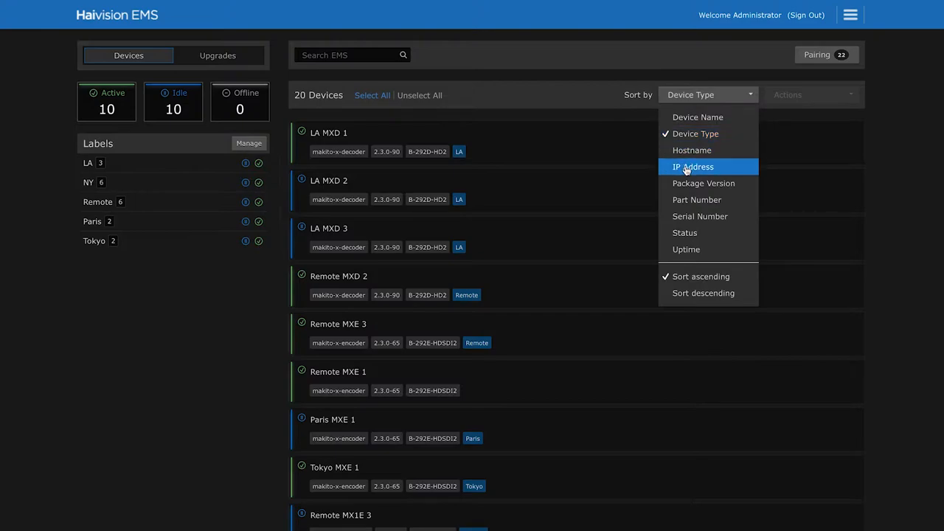
mouse_move(687, 182)
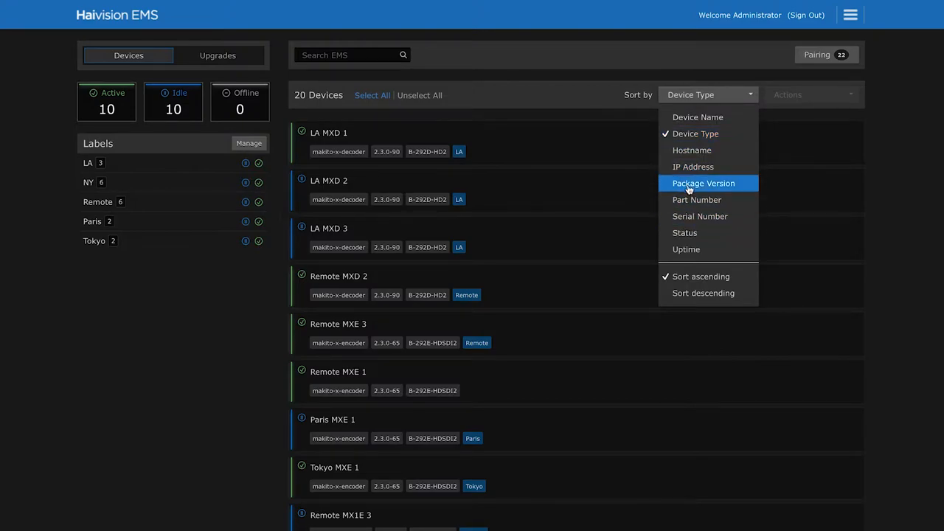
mouse_move(694, 132)
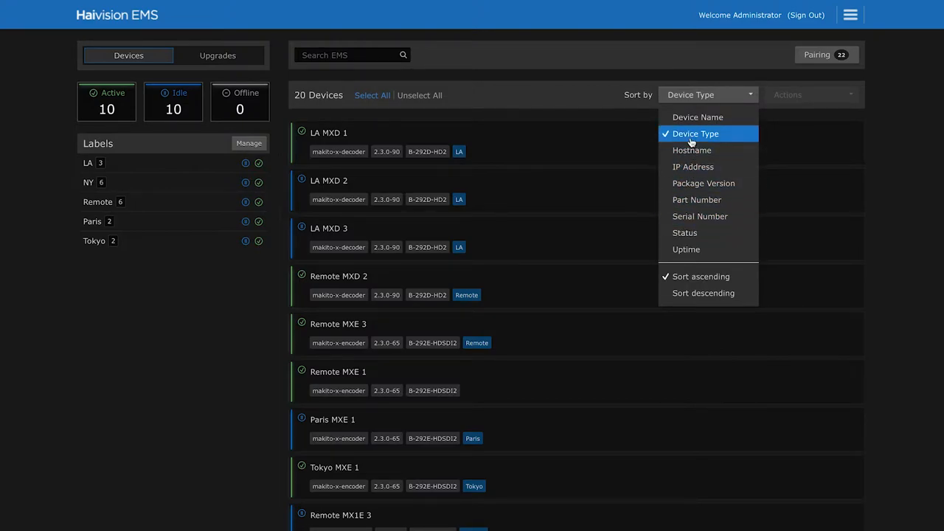
- Dismiss the sort choices, then expand and collapse Remote MXE 3's hardware and network details
click(692, 139)
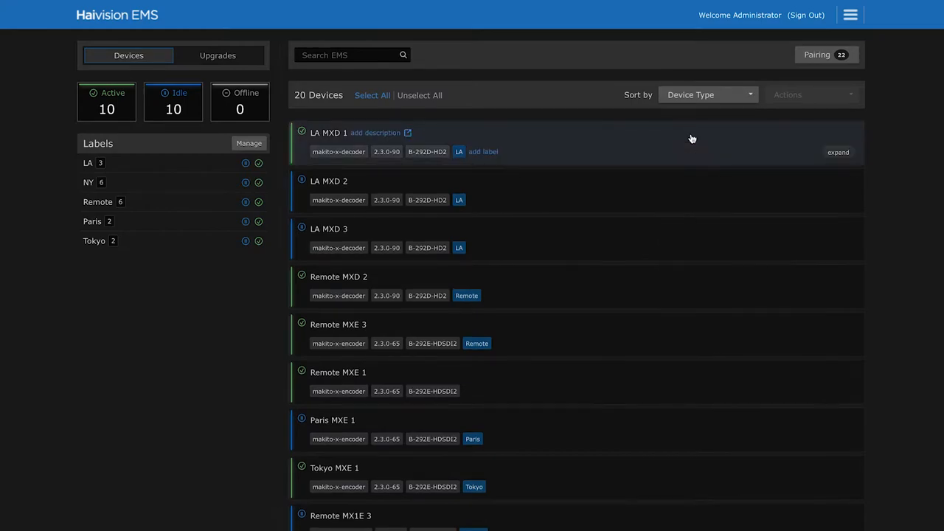
mouse_move(670, 206)
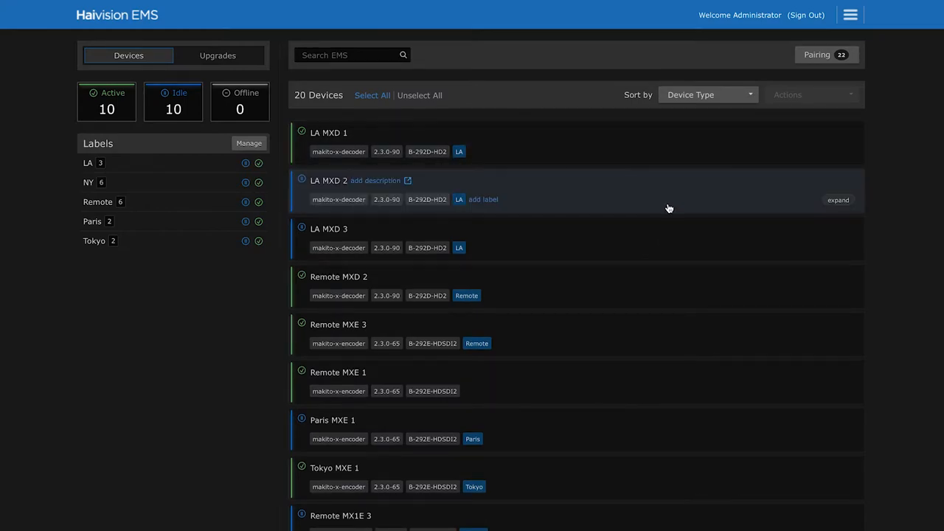
mouse_move(631, 345)
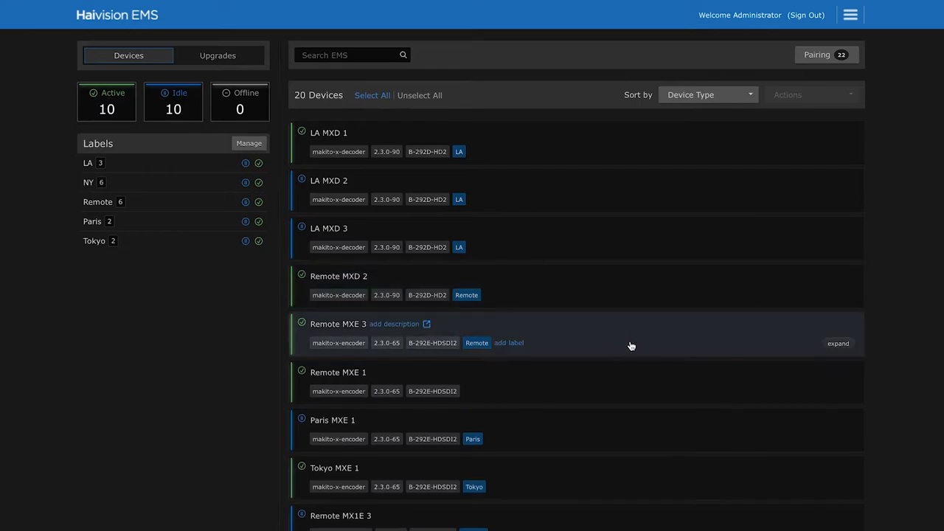
mouse_move(669, 347)
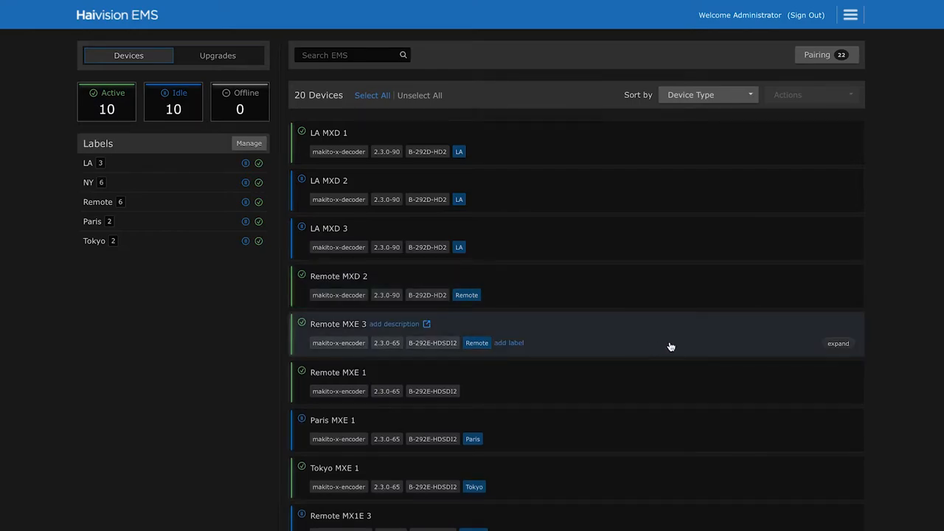
click(838, 342)
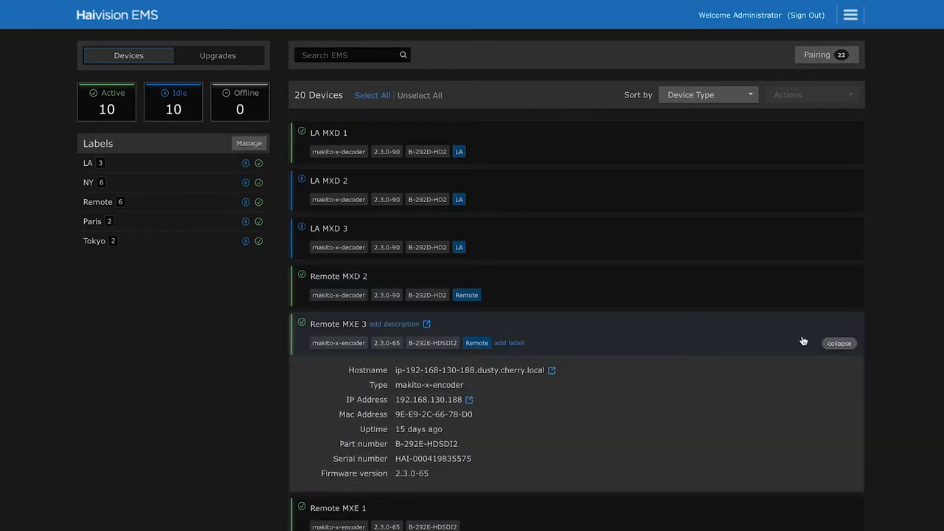
mouse_move(498, 405)
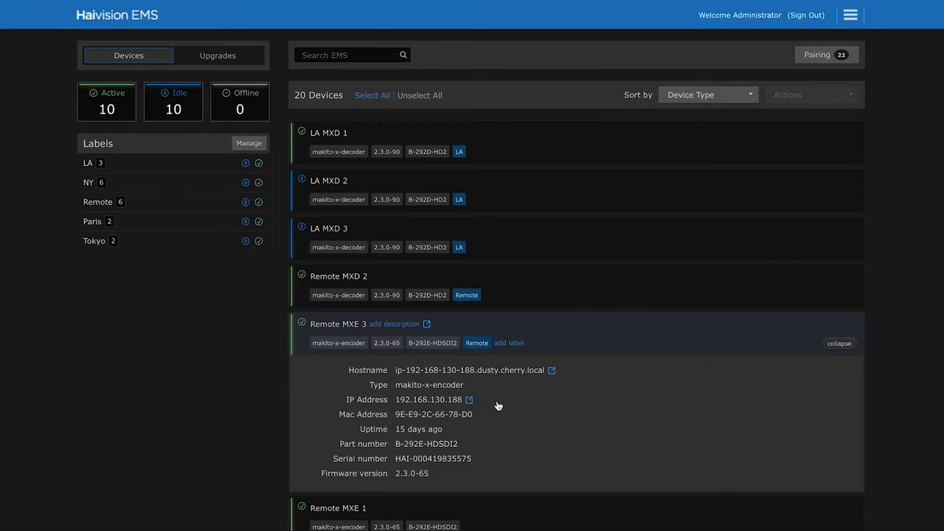
mouse_move(492, 449)
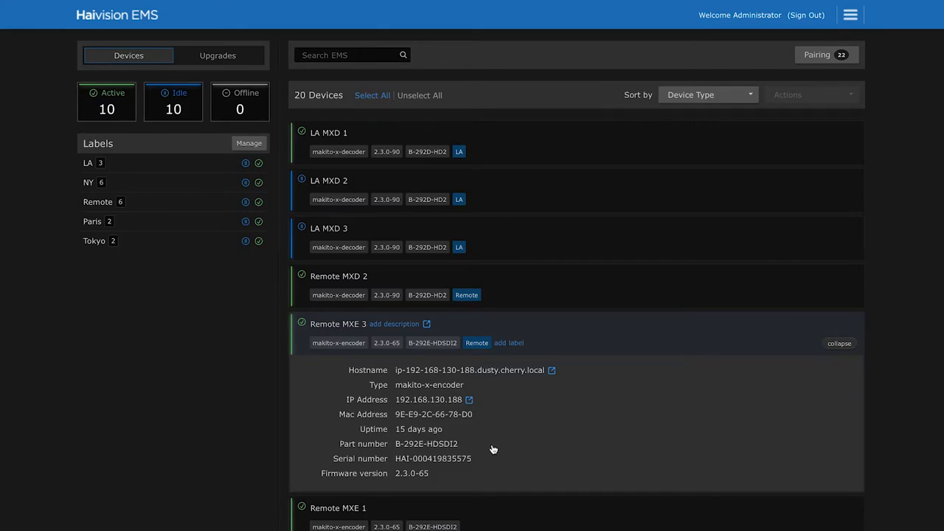
mouse_move(811, 372)
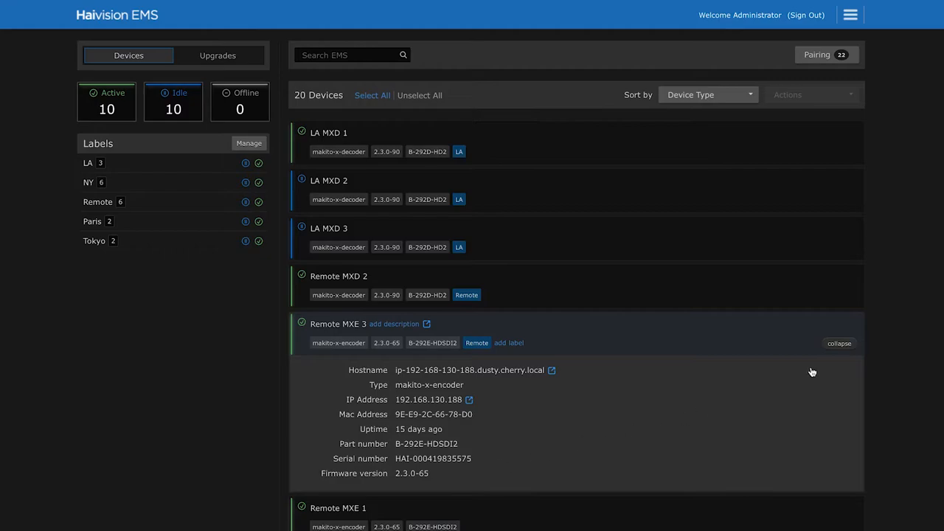
click(838, 342)
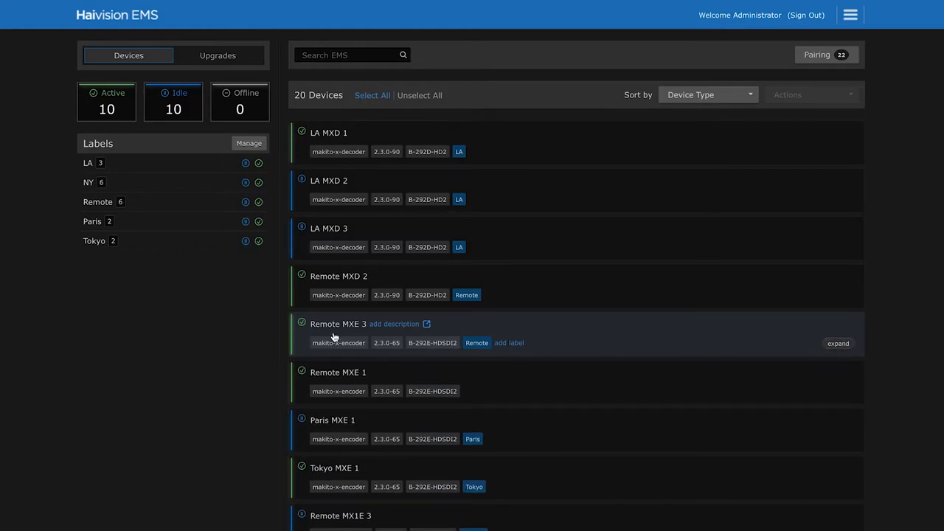
mouse_move(219, 56)
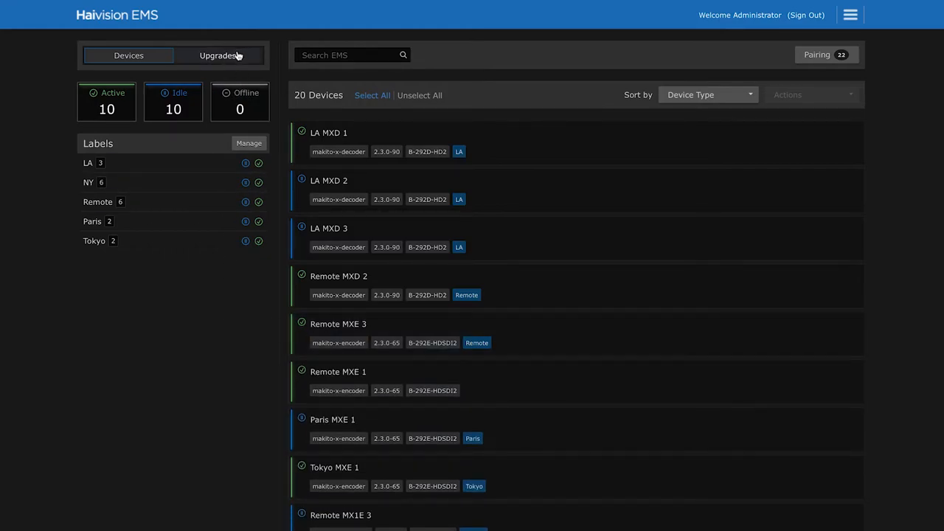
- In Upgrades, bring up the package selection dialog listing makitox_enc_v2.4.0.hai for Remote MXE 3
click(218, 57)
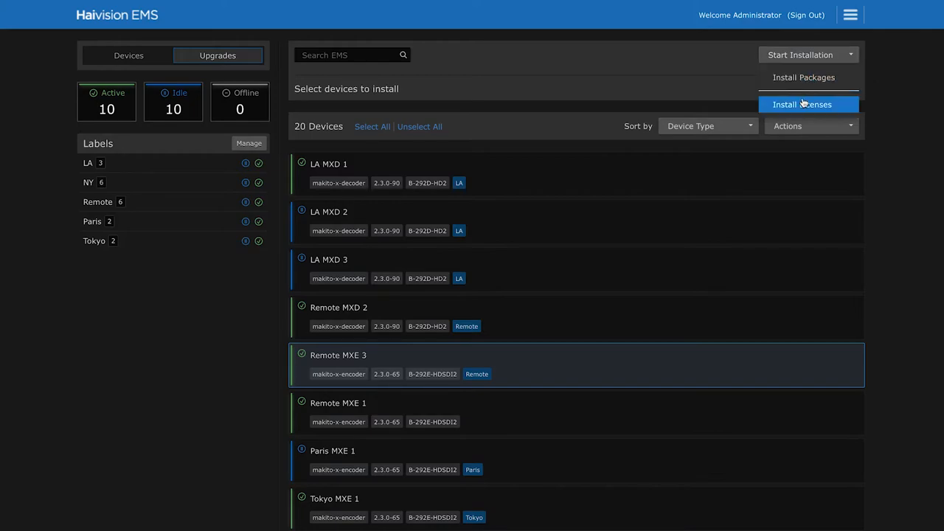
mouse_move(804, 77)
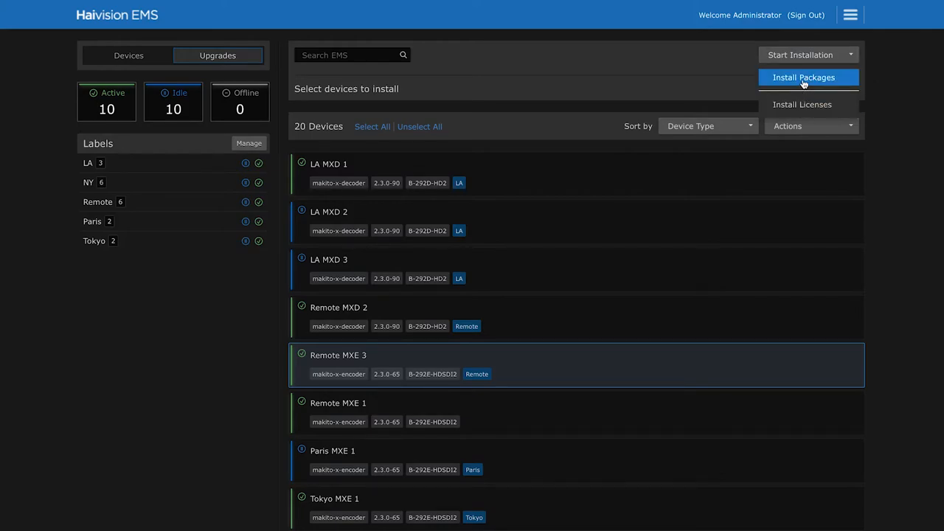
click(802, 76)
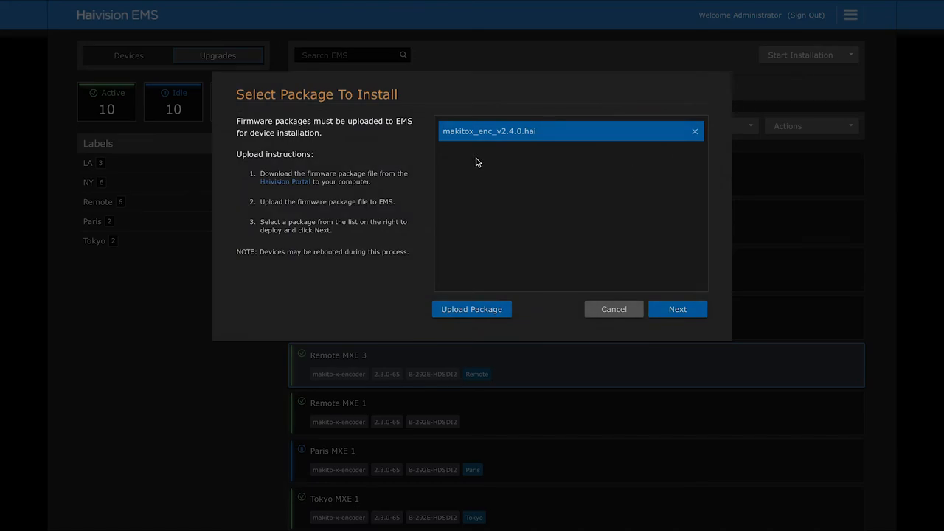
mouse_move(472, 288)
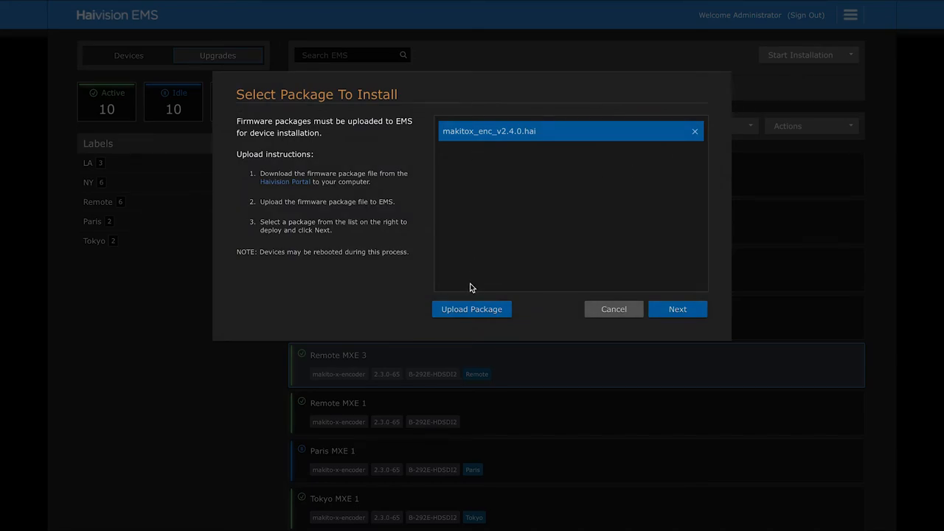
mouse_move(677, 310)
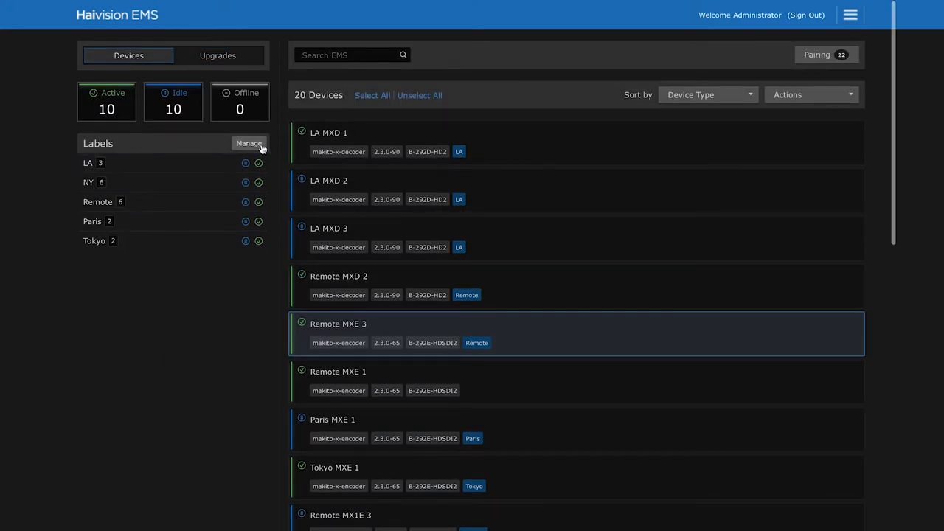
click(249, 143)
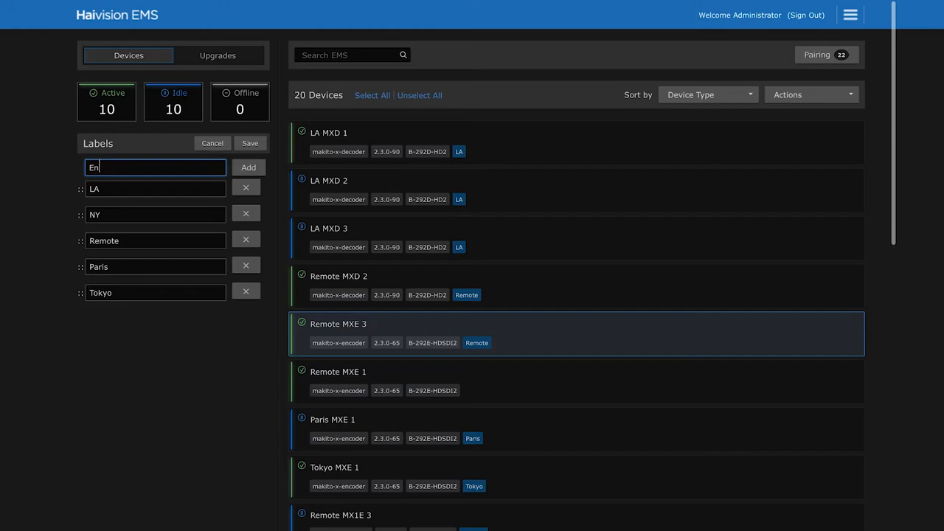
text(cod)
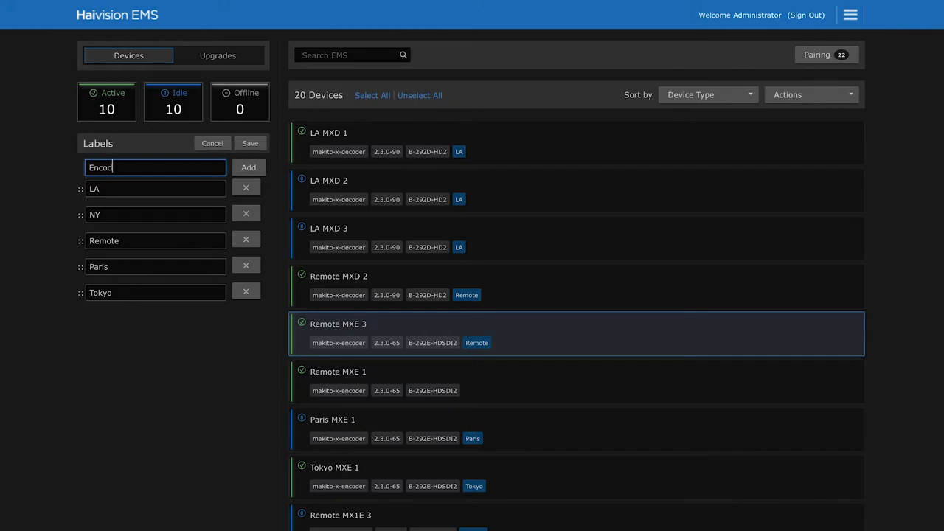
click(212, 143)
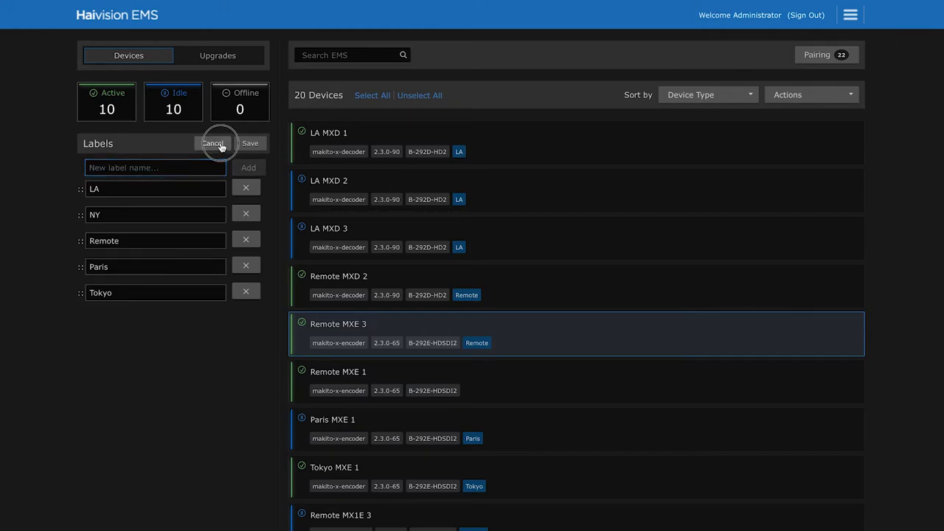
click(212, 143)
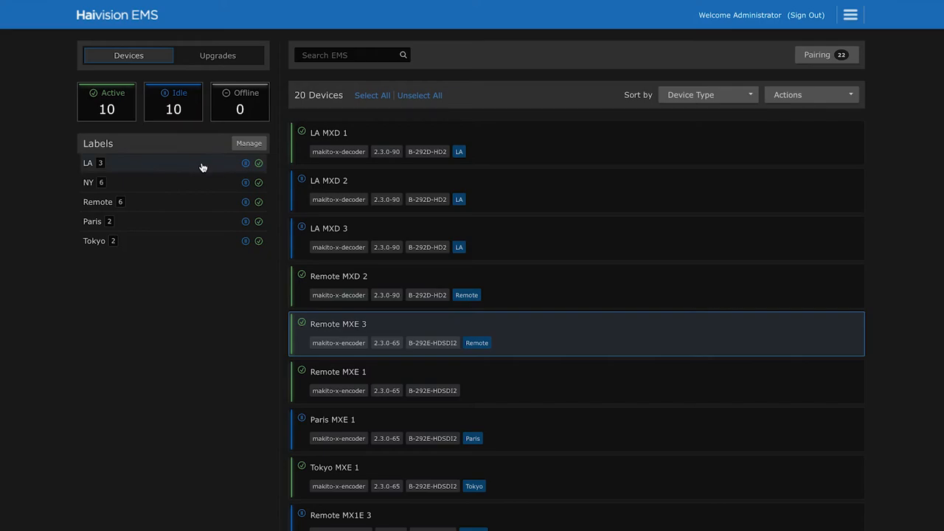
mouse_move(196, 182)
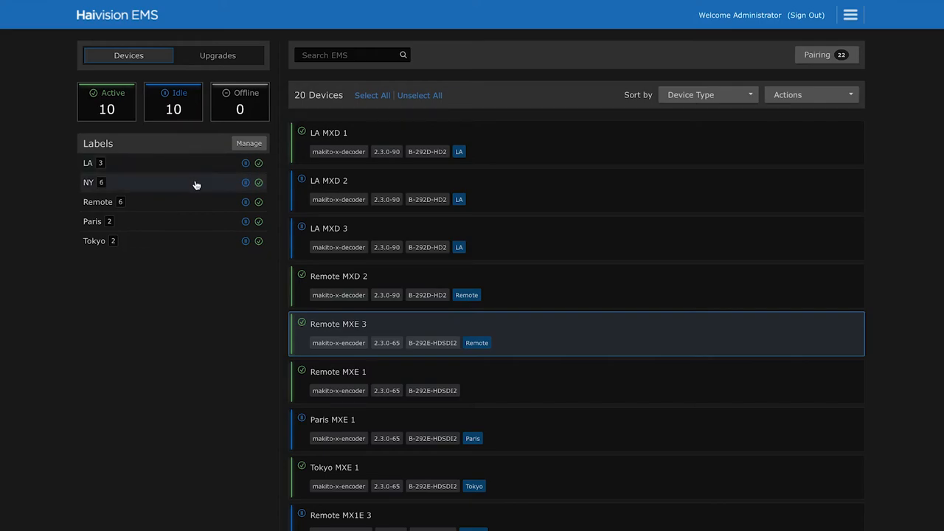
mouse_move(185, 200)
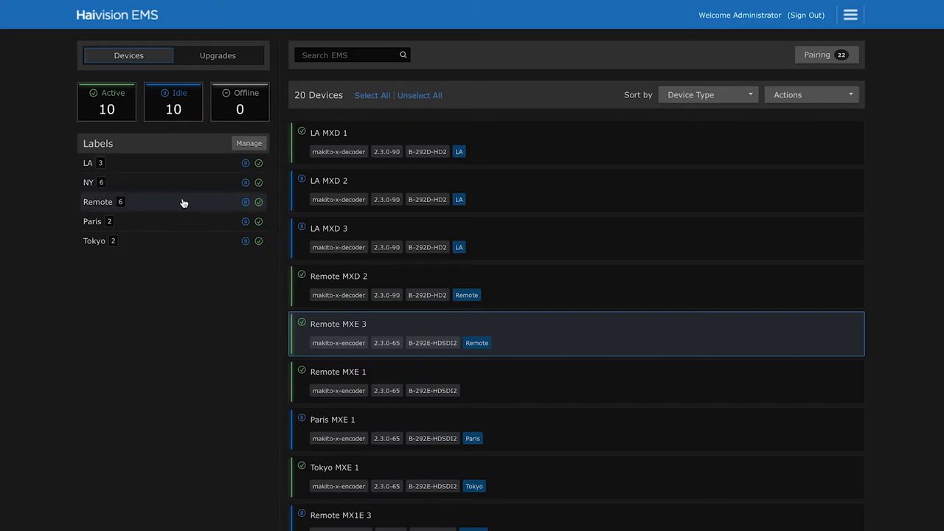
click(97, 200)
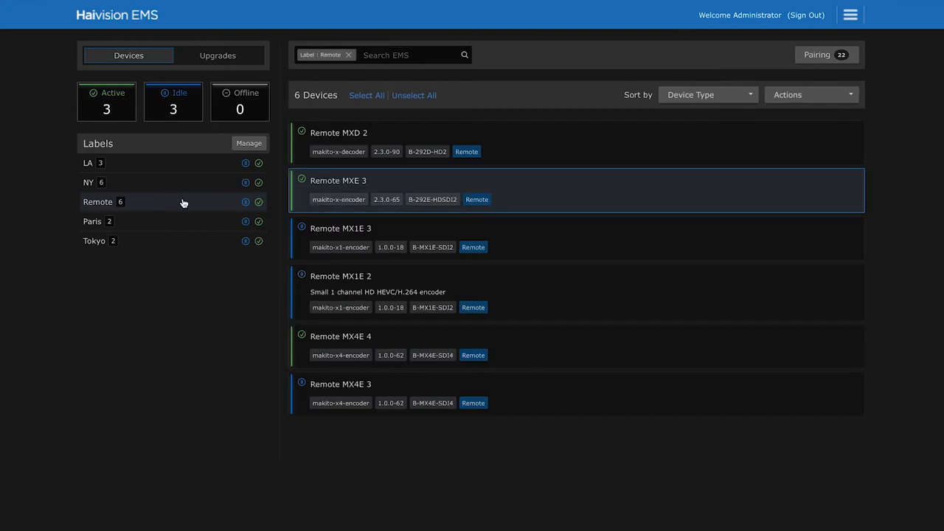
click(348, 55)
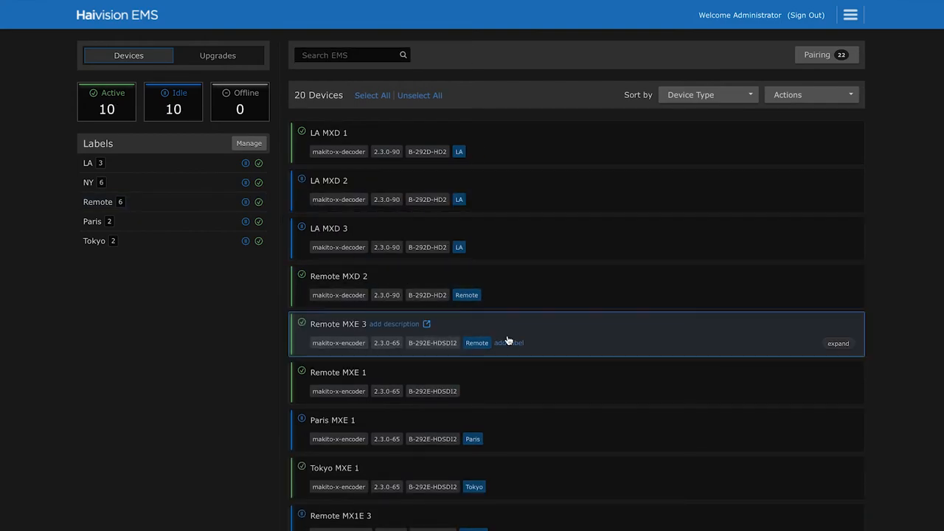
mouse_move(522, 384)
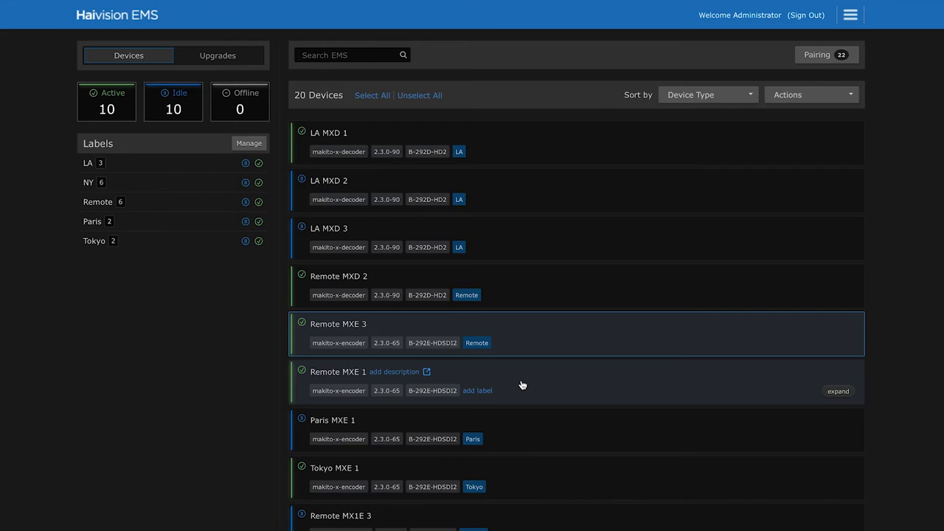
mouse_move(404, 360)
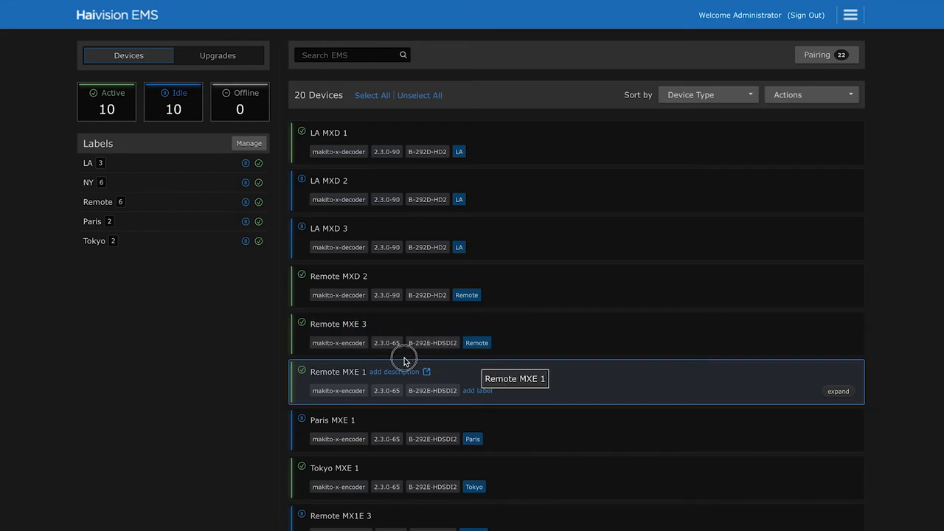
- Give Remote MXE 1 the Remote label (now 7 devices) and start managing the label list
click(478, 389)
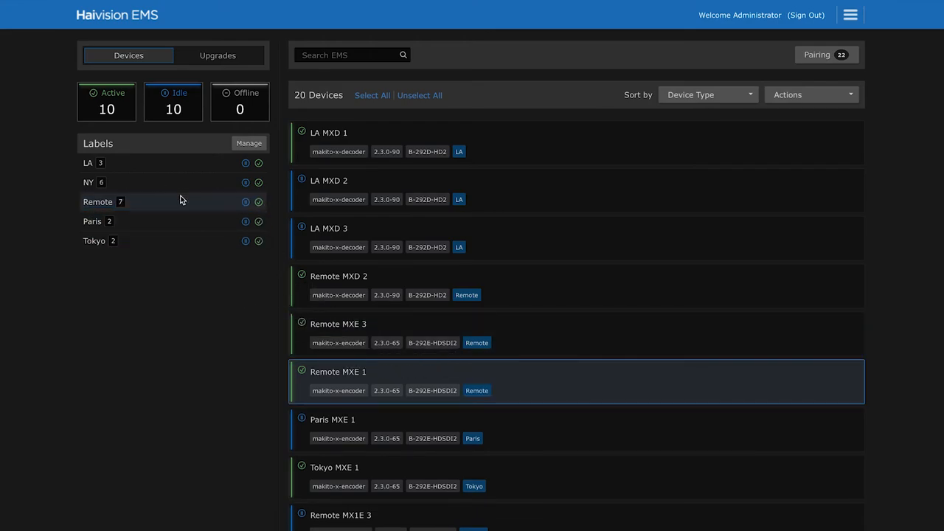
mouse_move(177, 233)
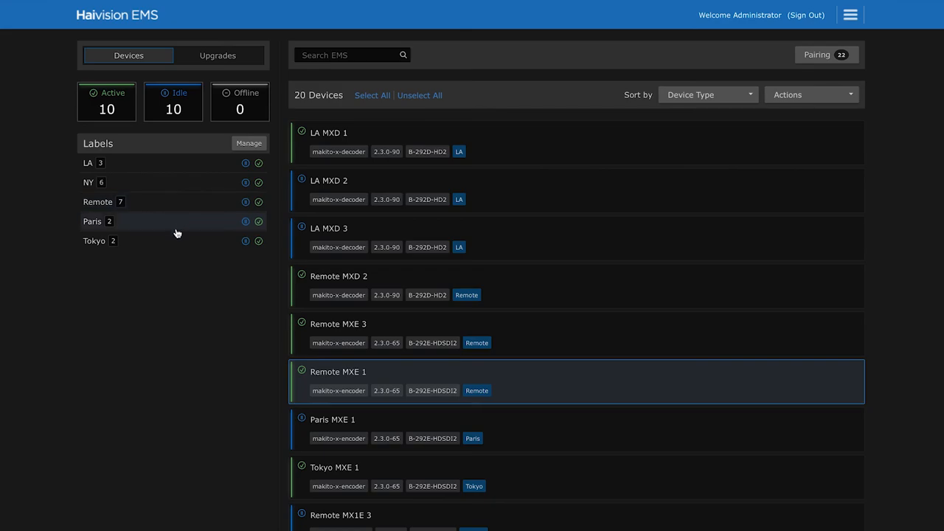
click(248, 143)
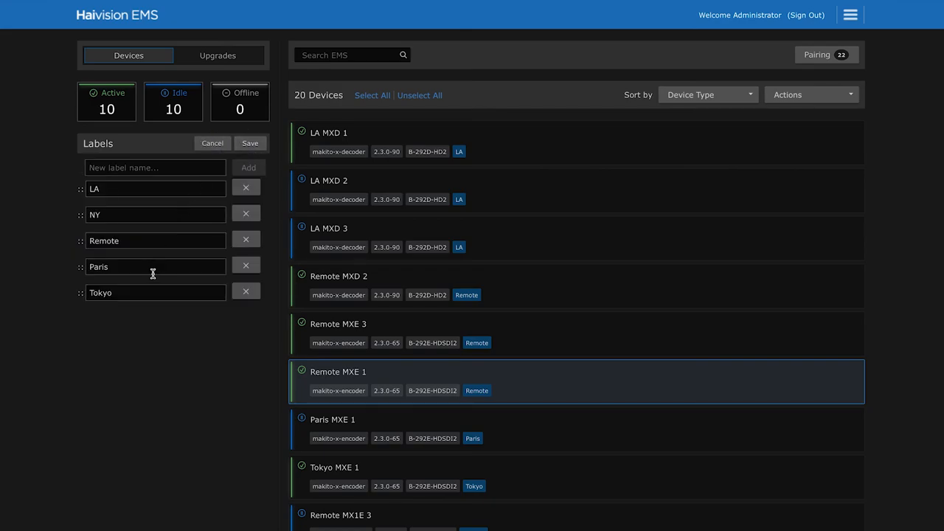